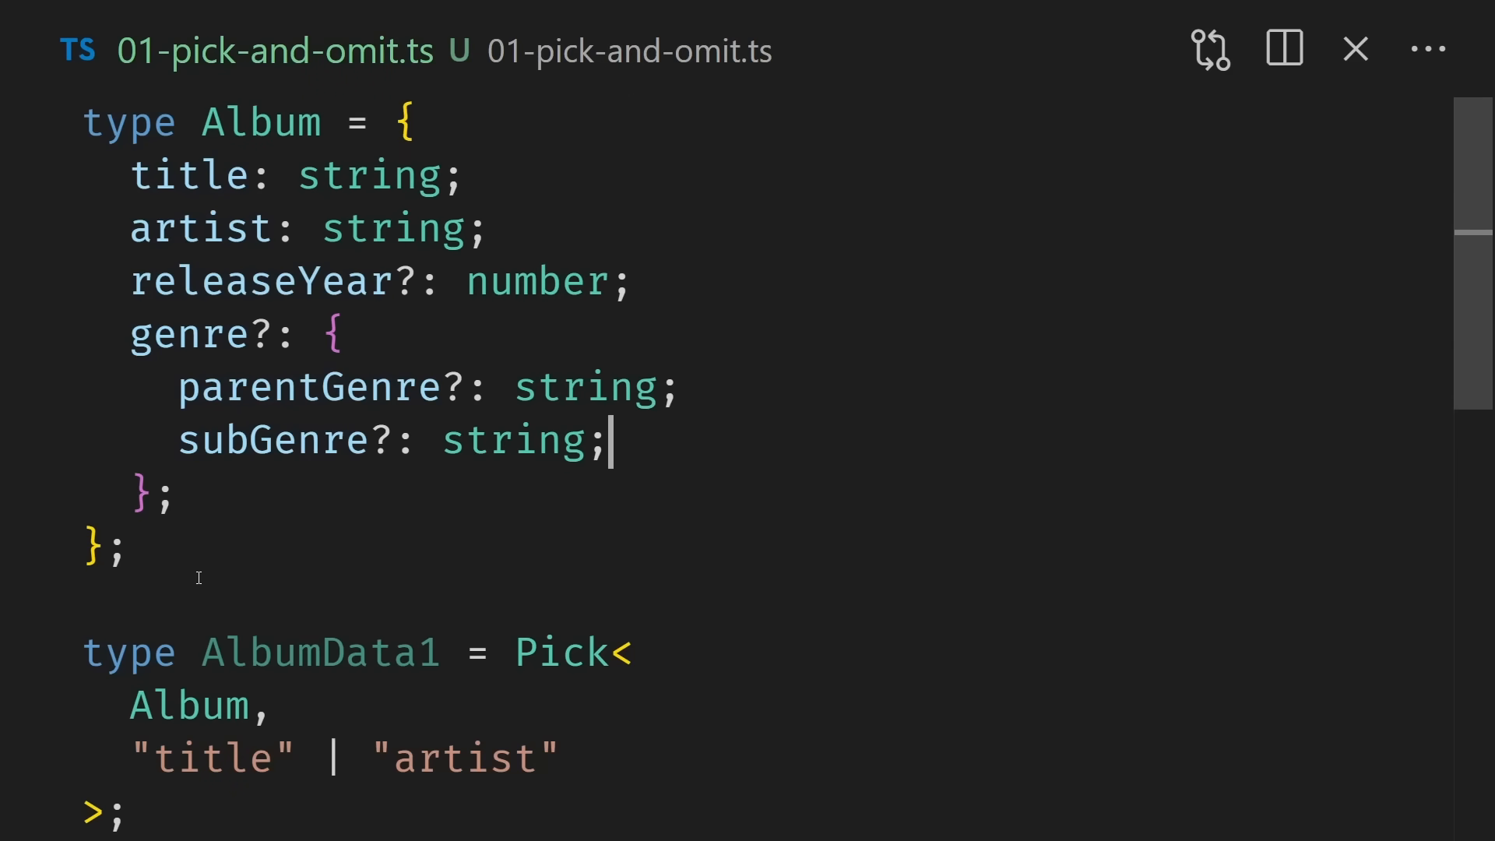
Step: Review the Album title and artist properties and the keys AlbumData1 picks
{"action": "double_click", "coordinate": [260, 121]}
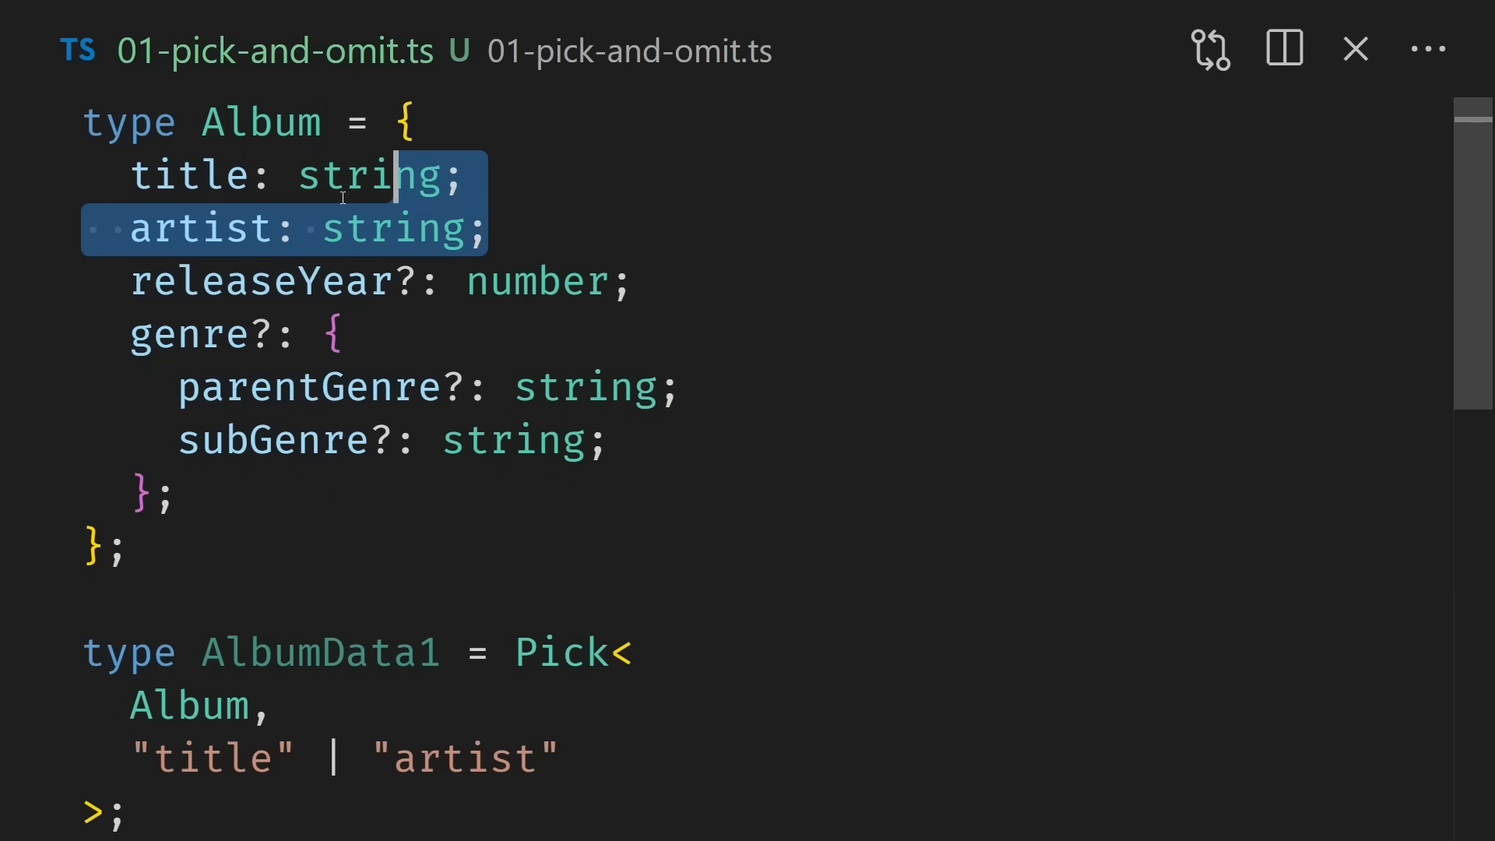
{"action": "double_click", "coordinate": [200, 229]}
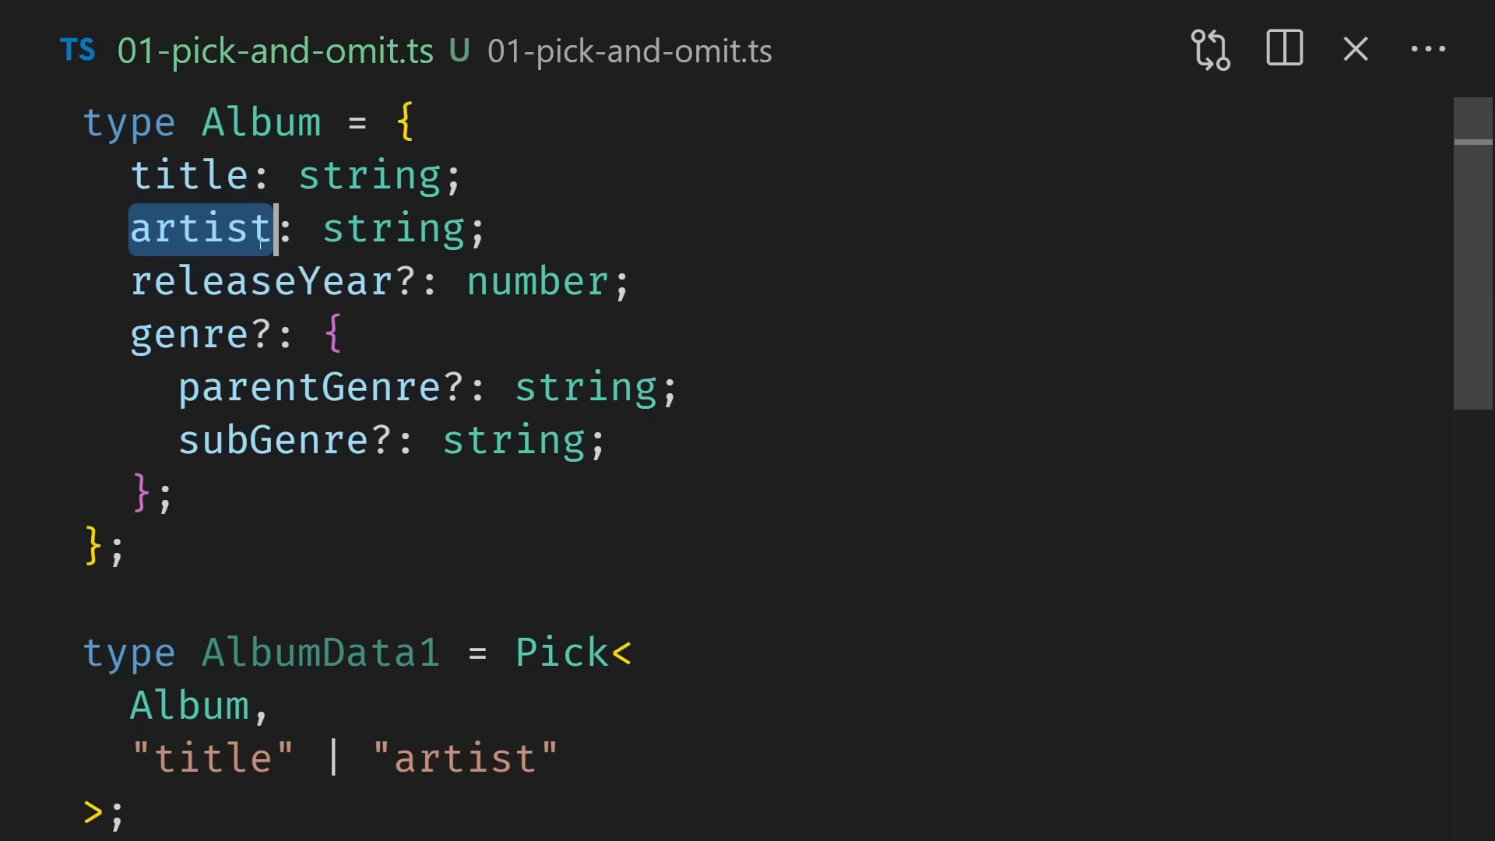
{"action": "double_click", "coordinate": [561, 653]}
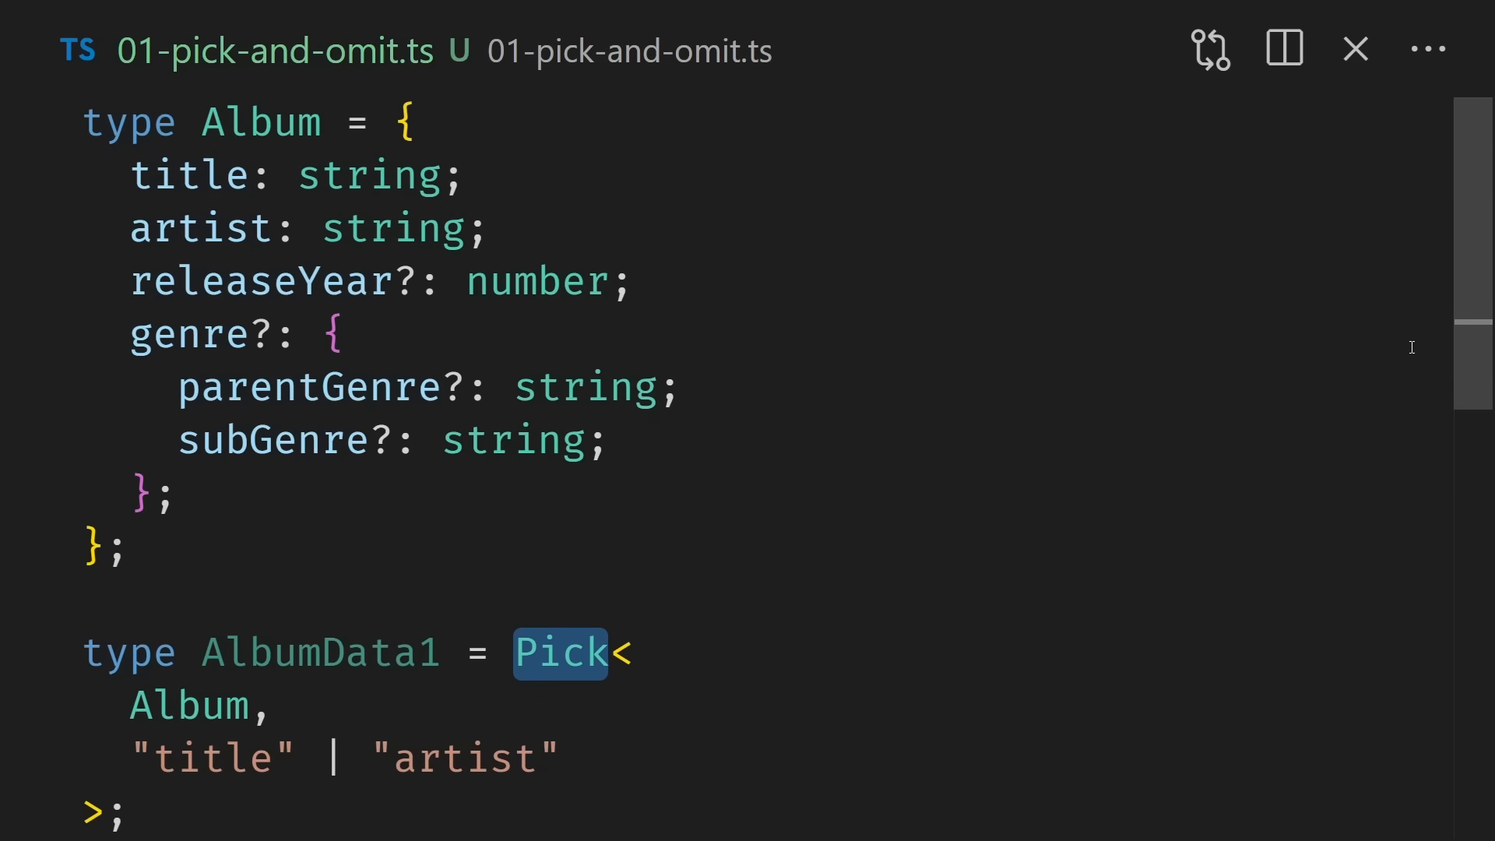
{"action": "scroll", "scroll_direction": "down", "scroll_amount": 3}
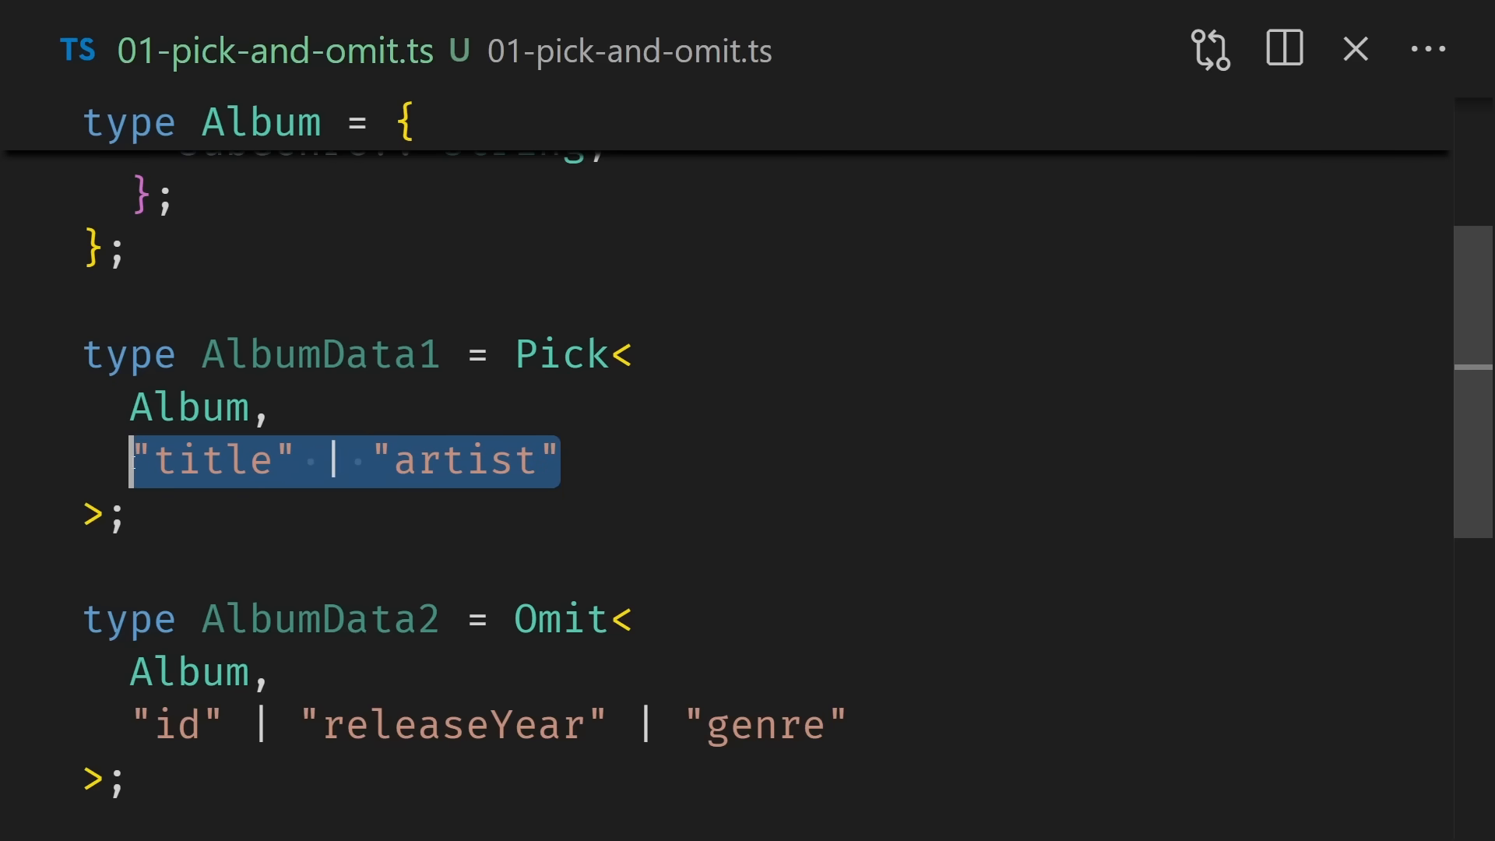
{"action": "double_click", "coordinate": [463, 460]}
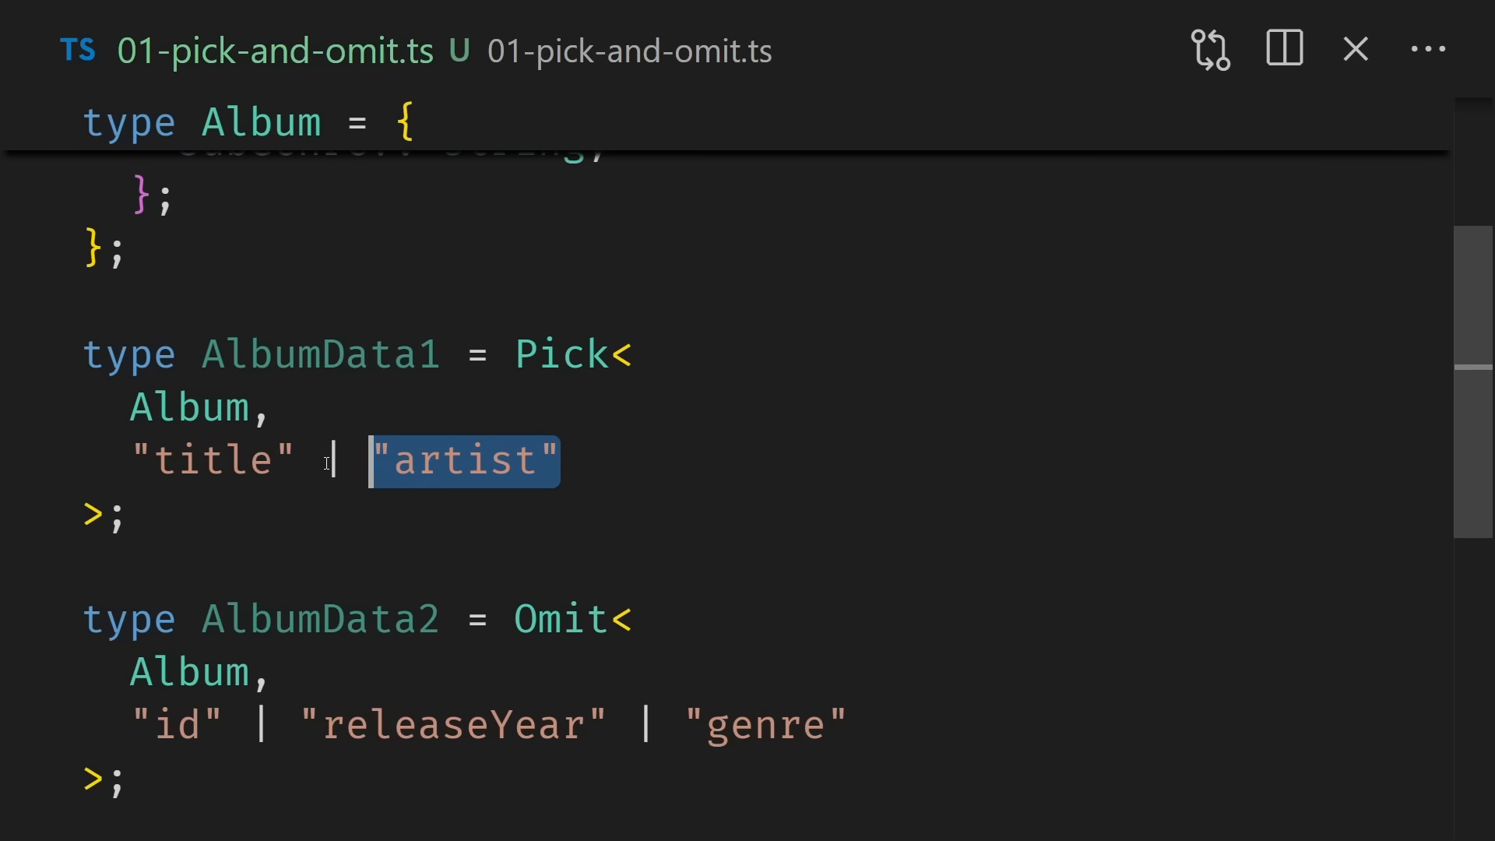
{"action": "left_click", "coordinate": [586, 465]}
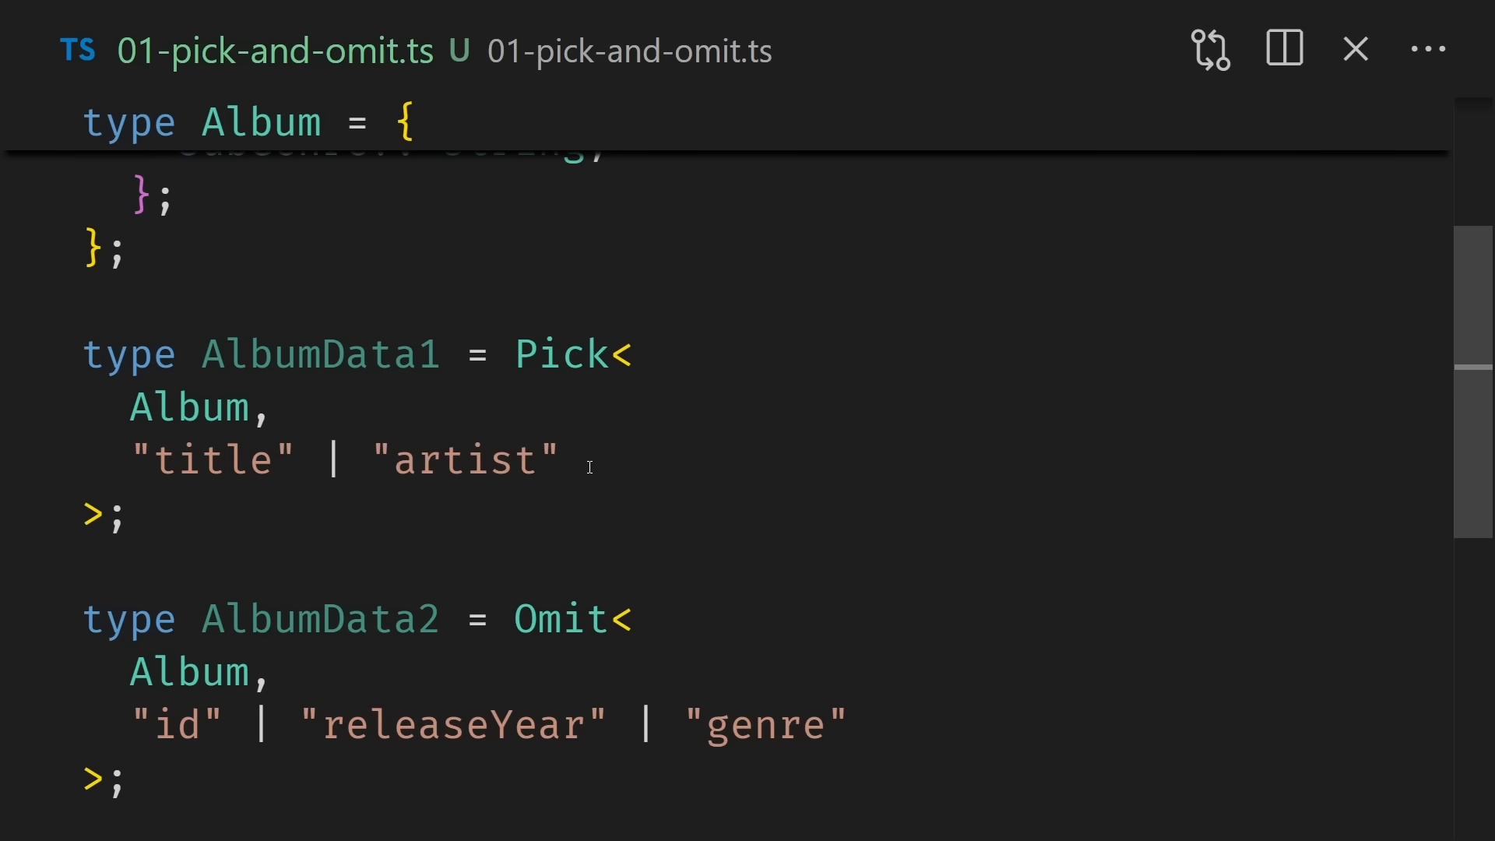
{"action": "mouse_move", "coordinate": [320, 354]}
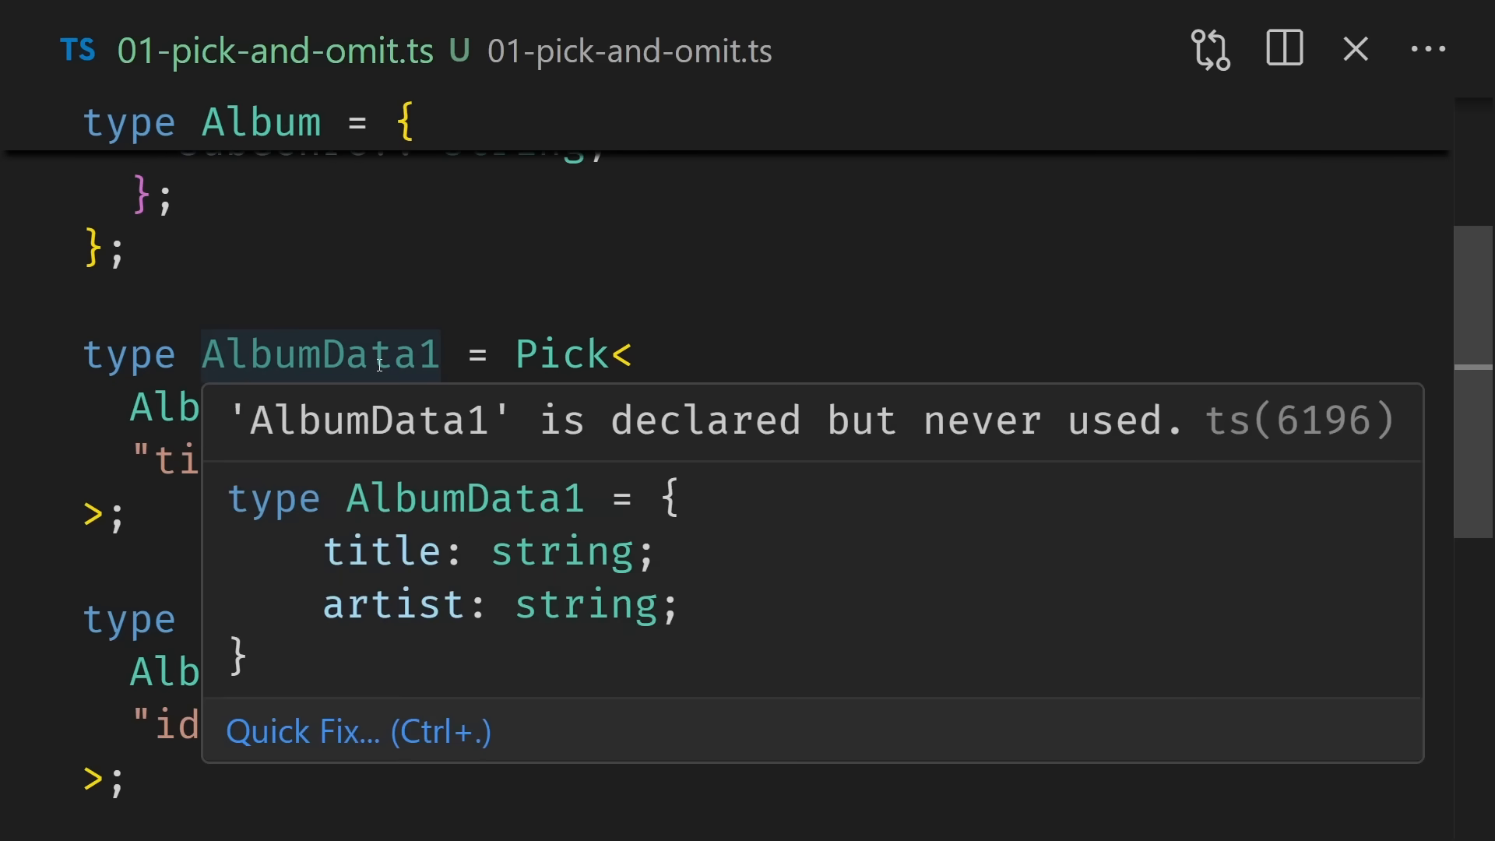
{"action": "double_click", "coordinate": [390, 605]}
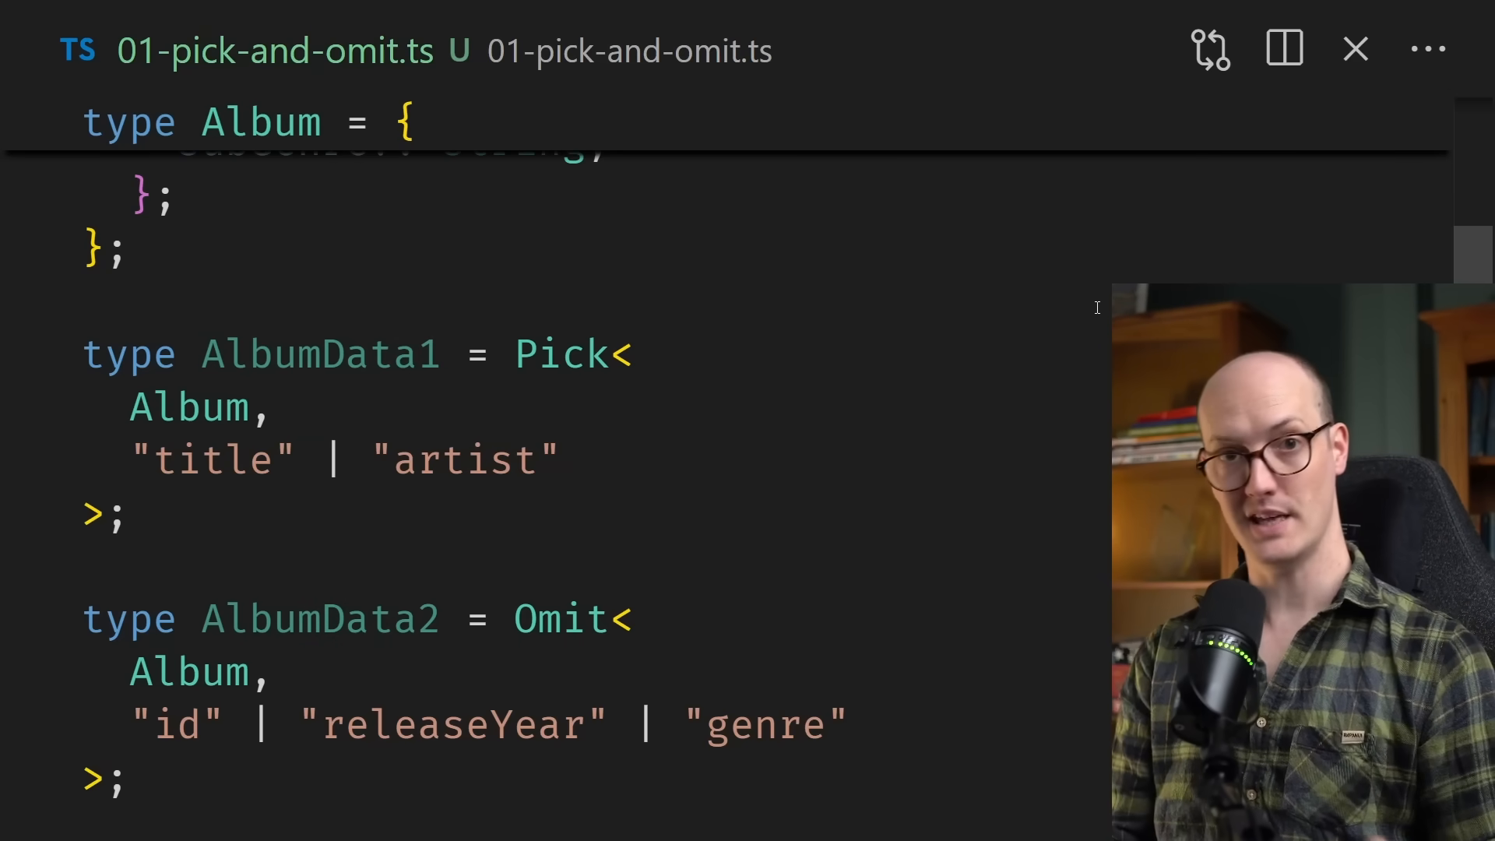
Step: Delete "genre" from AlbumData2's Omit keys, leaving only "id" and "releaseYear"
{"action": "scroll", "scroll_direction": "down", "scroll_amount": 3}
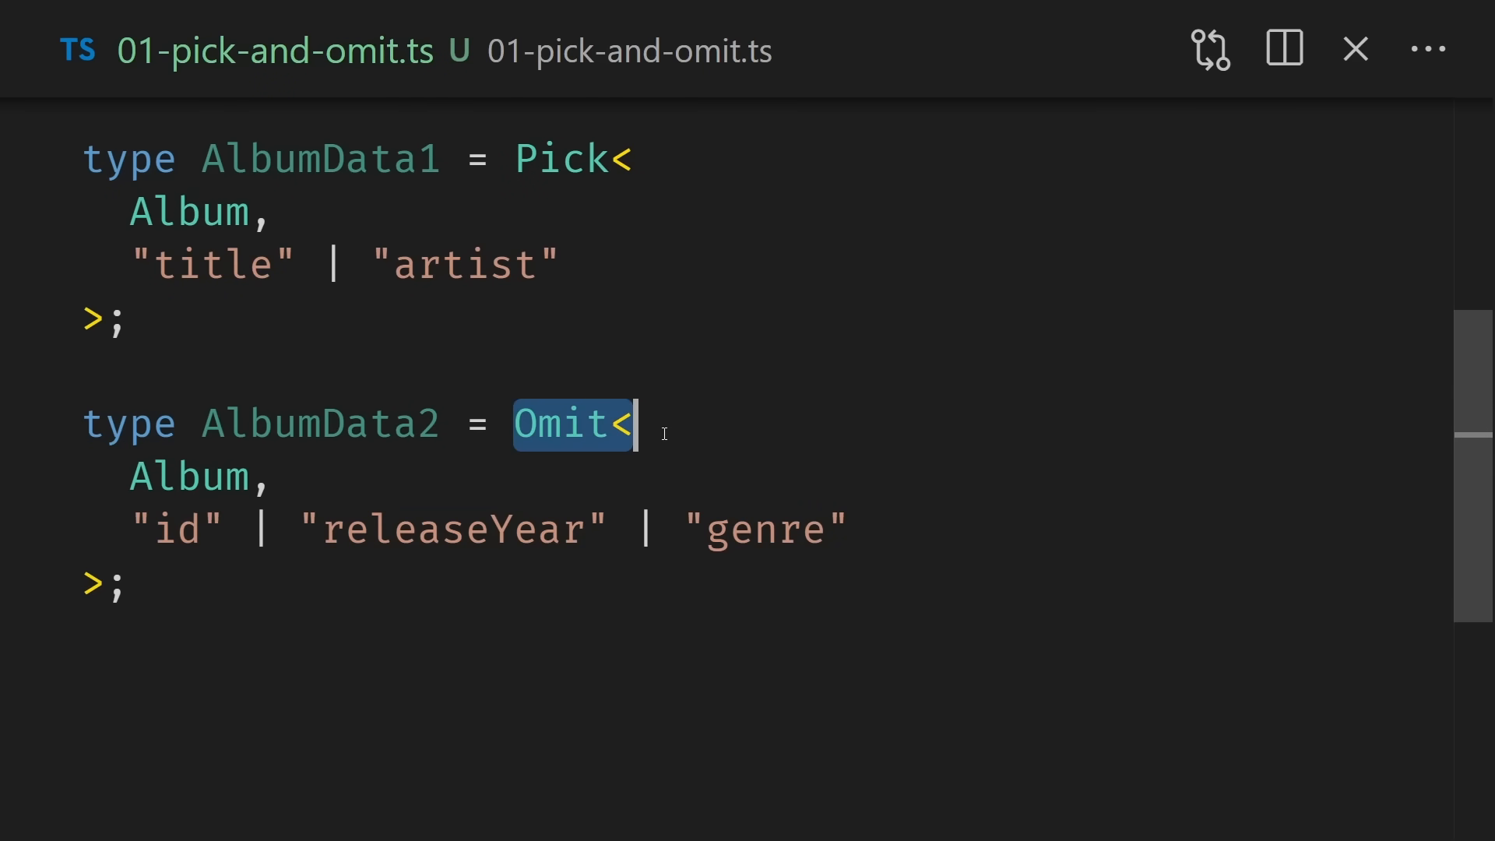
{"action": "double_click", "coordinate": [191, 477]}
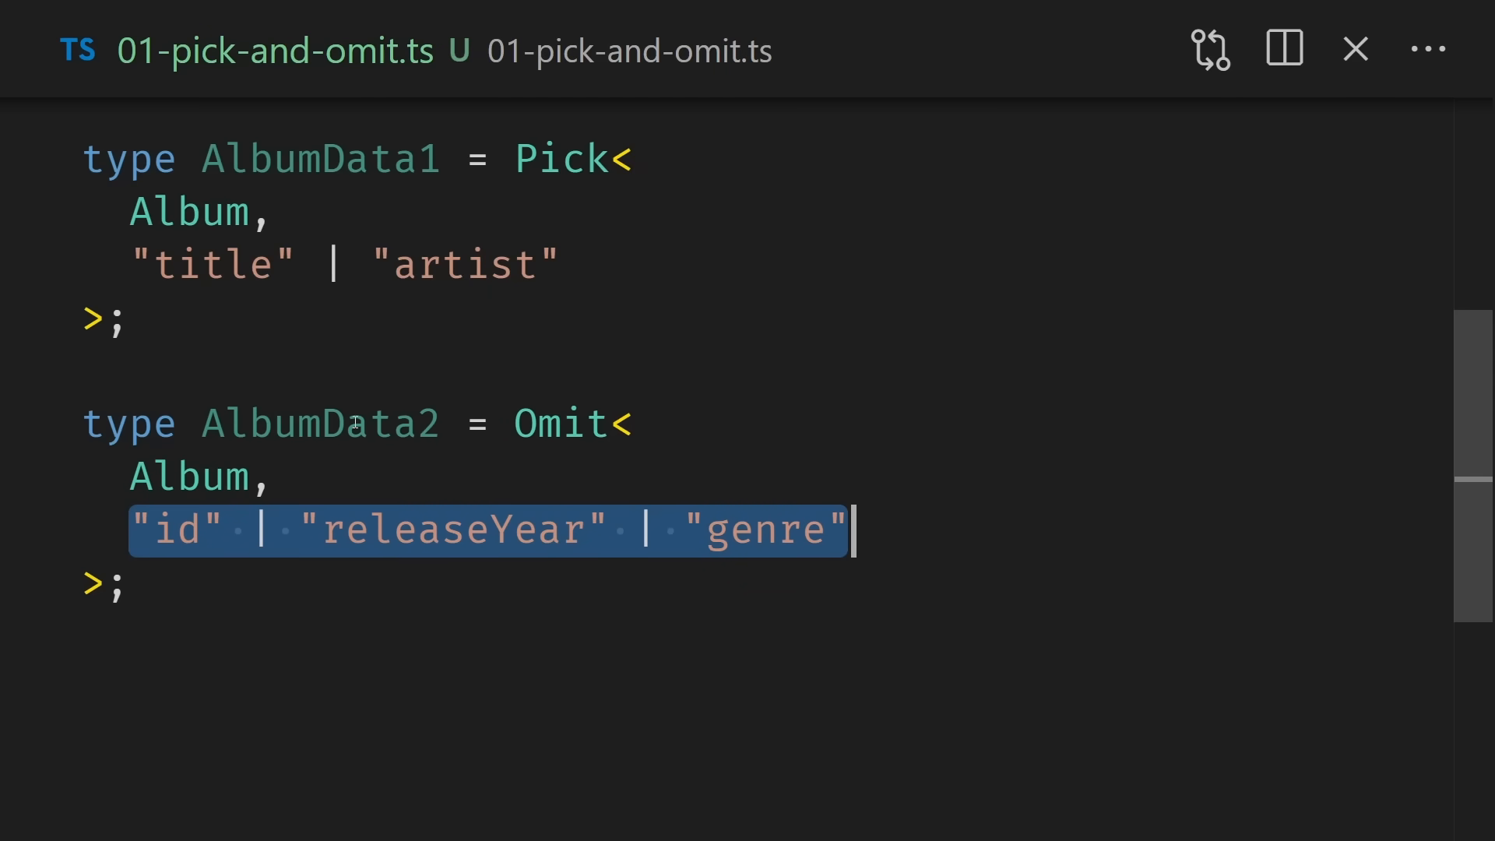
{"action": "mouse_move", "coordinate": [319, 424]}
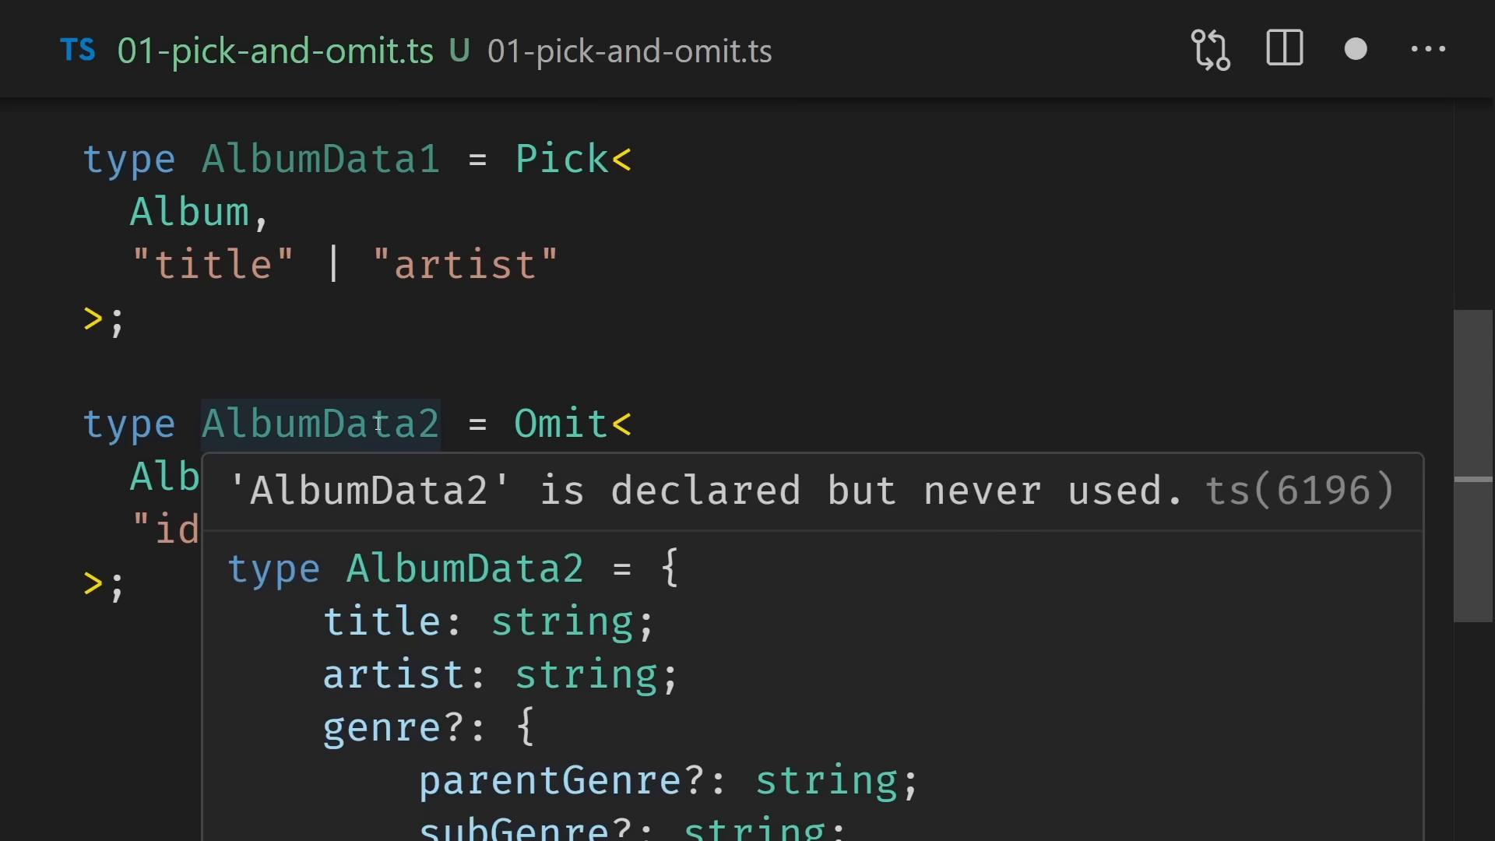
{"action": "double_click", "coordinate": [393, 726]}
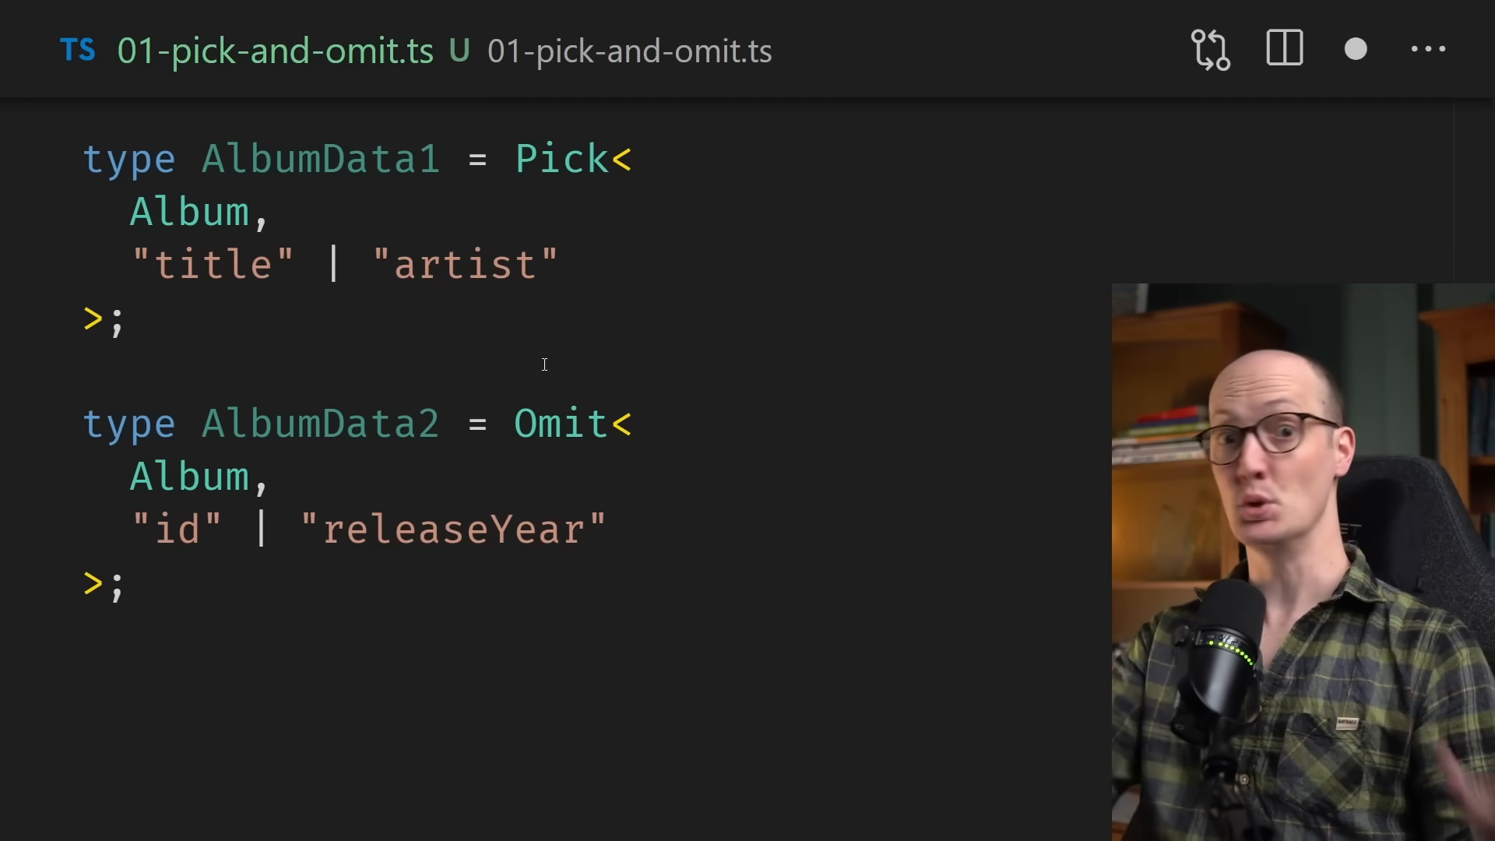
Step: Swap Pick for Extract in AlbumData1 and type Exclude to replace Omit in AlbumData2
{"action": "left_click", "coordinate": [91, 373]}
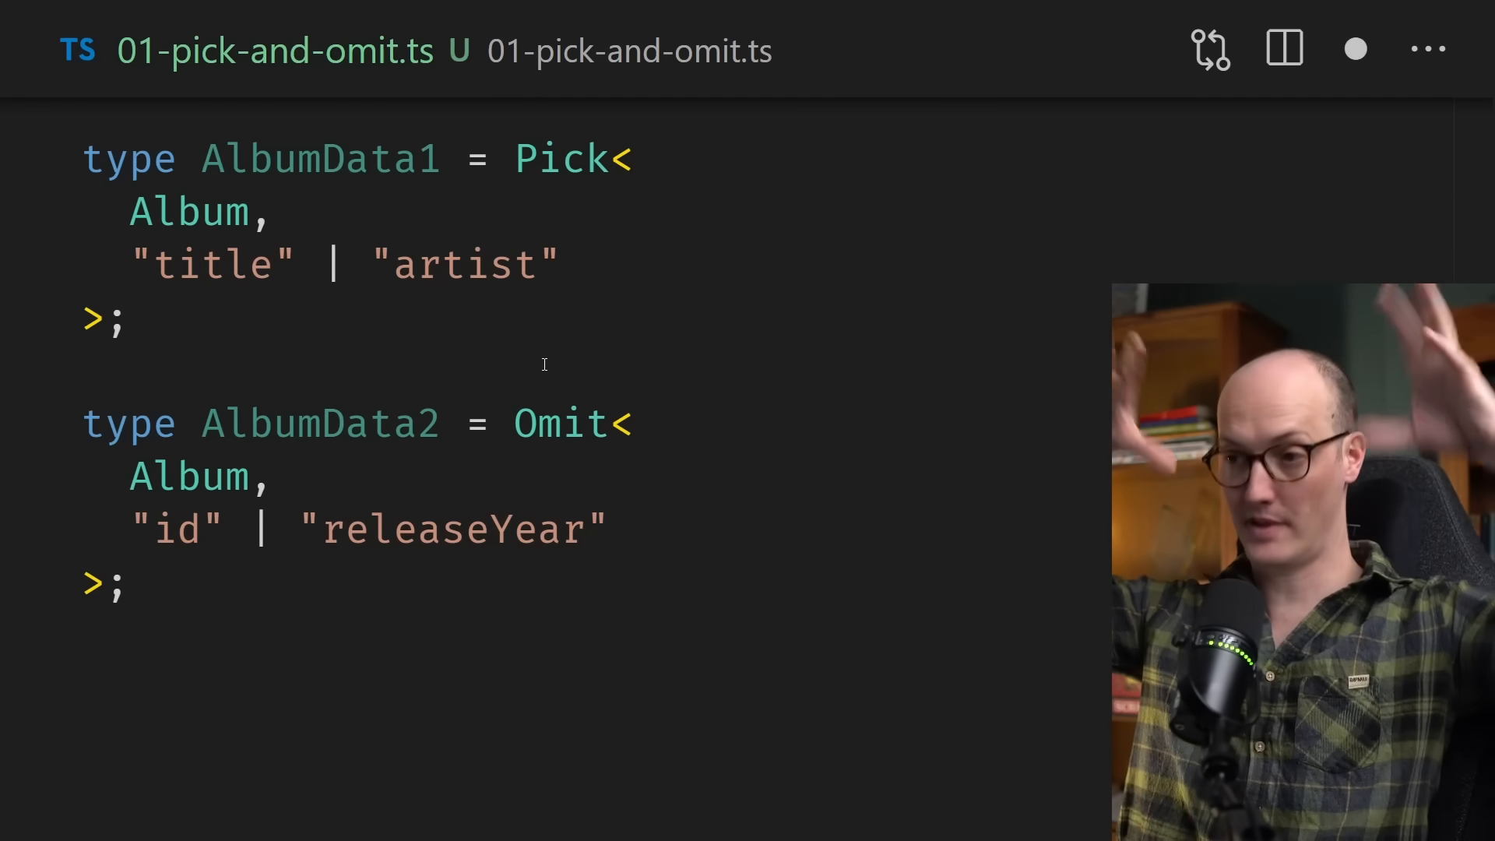
{"action": "double_click", "coordinate": [562, 158]}
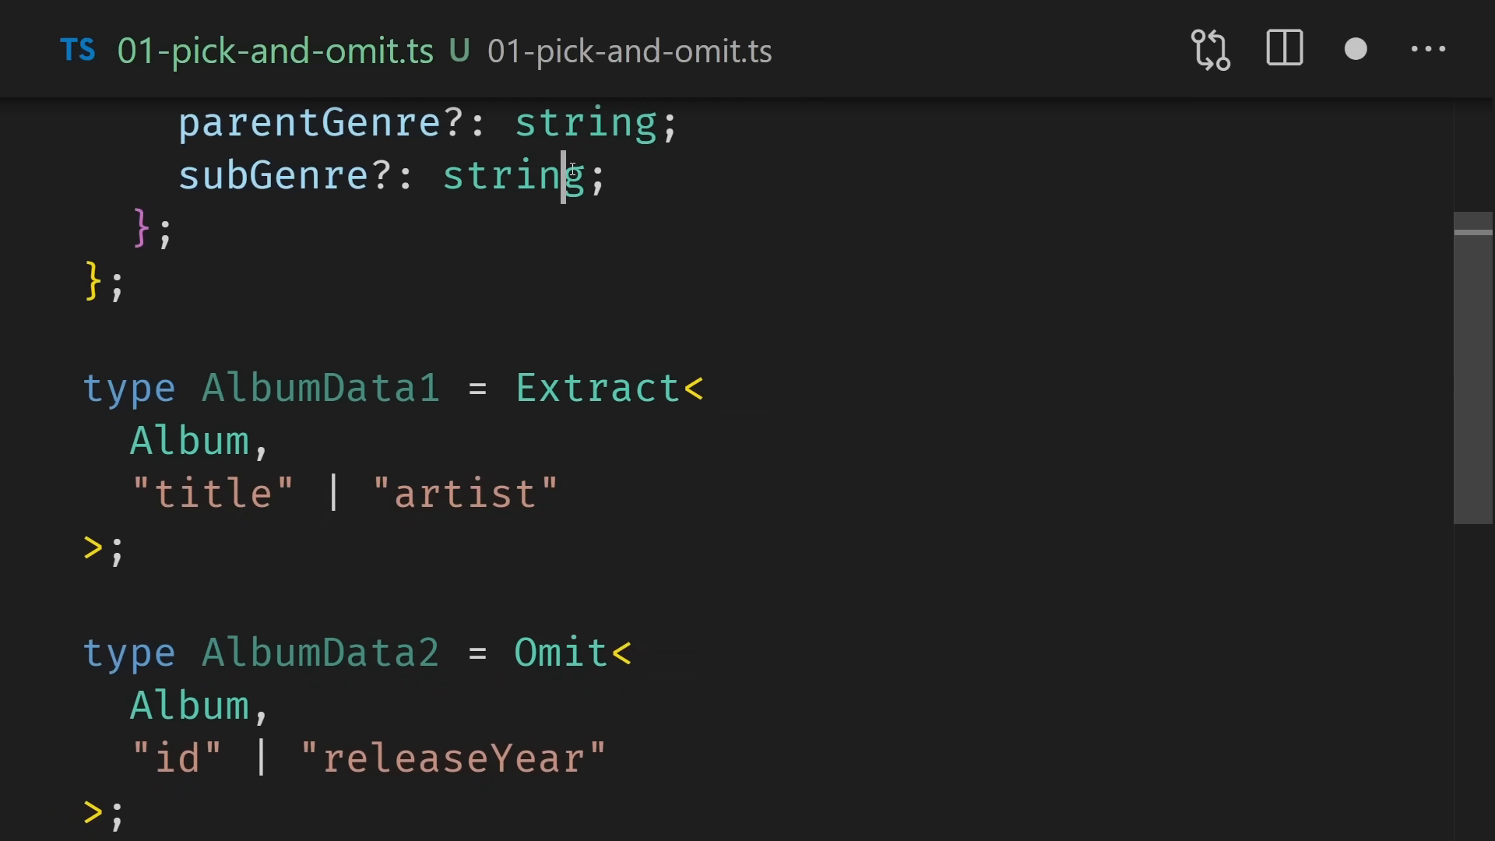
{"action": "scroll", "scroll_direction": "up", "scroll_amount": 3}
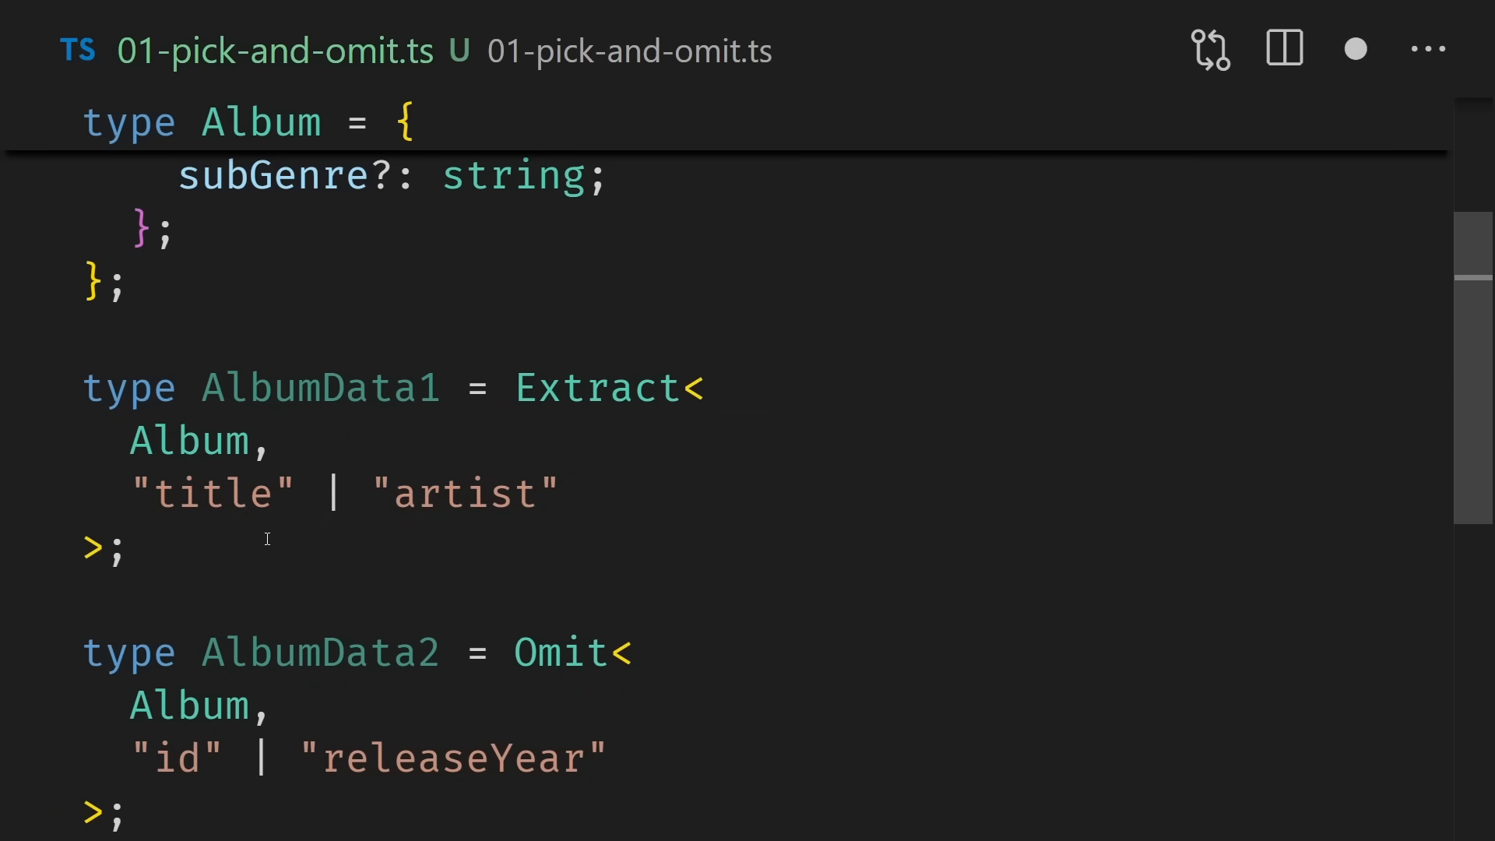
{"action": "mouse_move", "coordinate": [319, 388]}
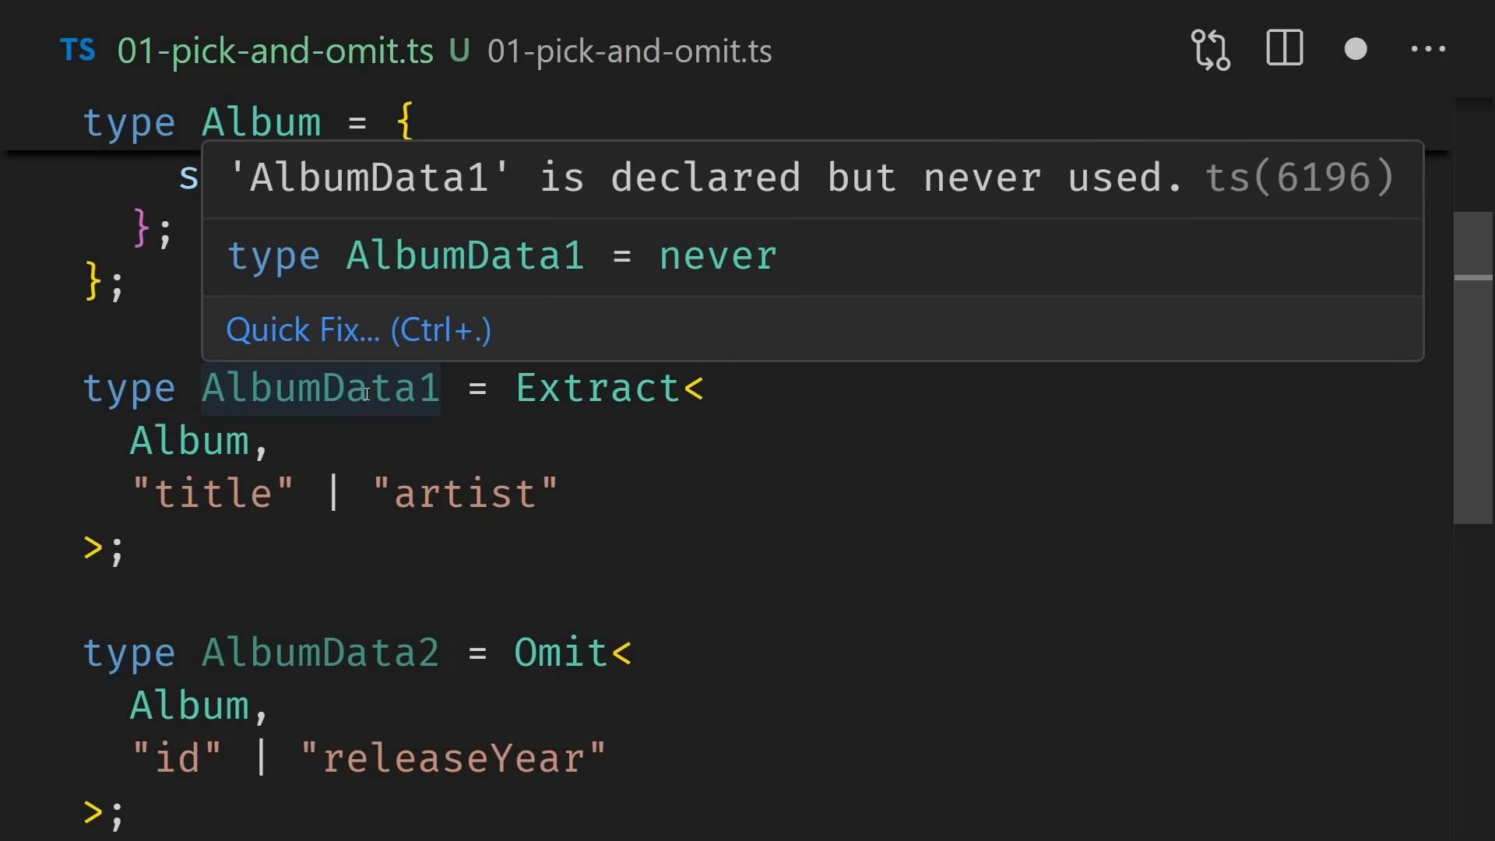
{"action": "type", "text": "Exclude"}
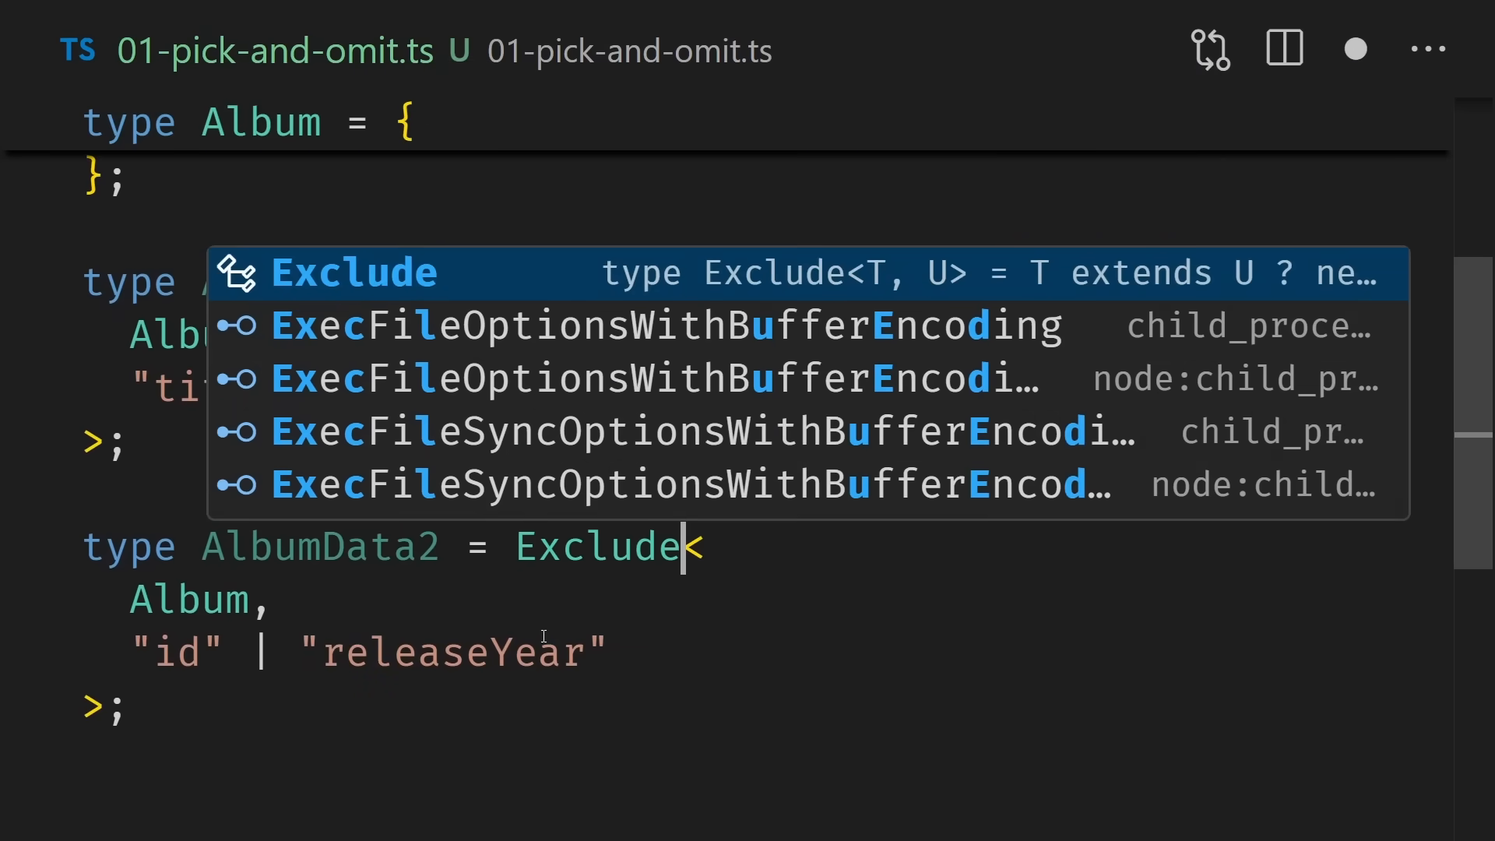